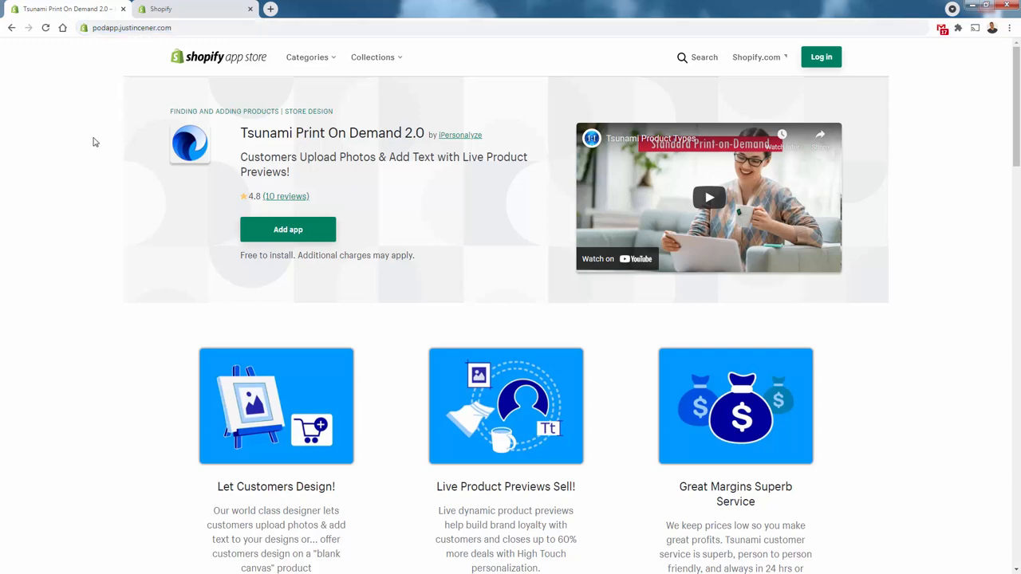
Install Tsunami Print On Demand 2.0 to the store from its App Store listing.
{"action": "left_click", "coordinate": [287, 229]}
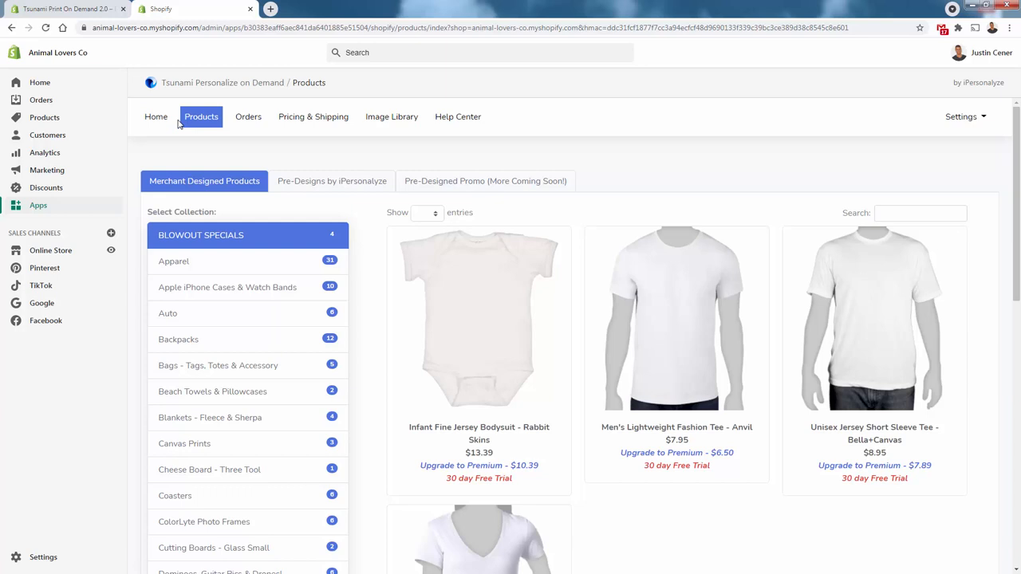
Scroll the Drinkware & Tumblers product grid down to the 20 oz Insulated bottle.
{"action": "scroll", "scroll_direction": "down", "scroll_amount": 3}
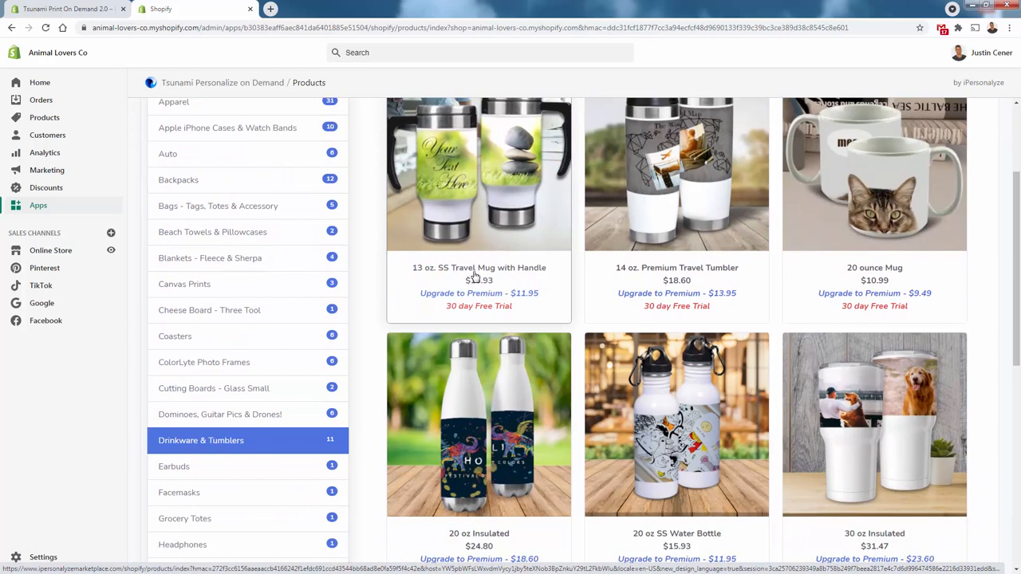
{"action": "scroll", "scroll_direction": "down", "scroll_amount": 3}
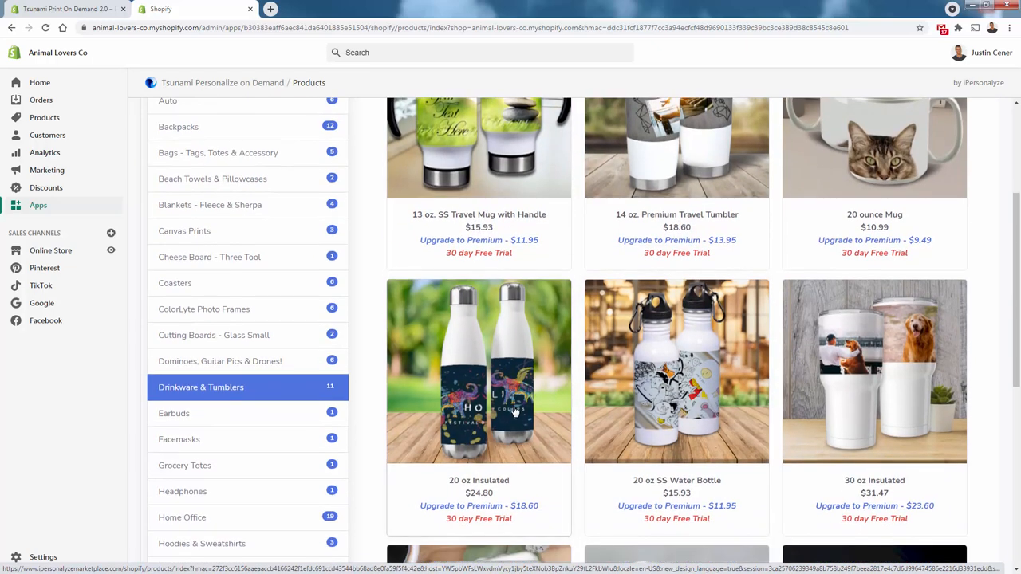
{"action": "scroll", "scroll_direction": "down", "scroll_amount": 3}
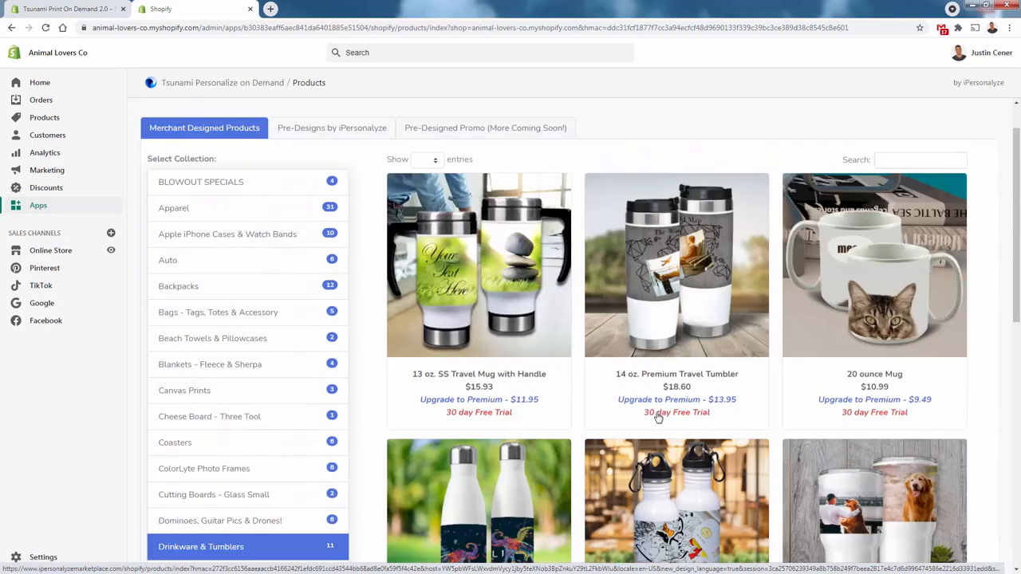
{"action": "scroll", "scroll_direction": "down", "scroll_amount": 3}
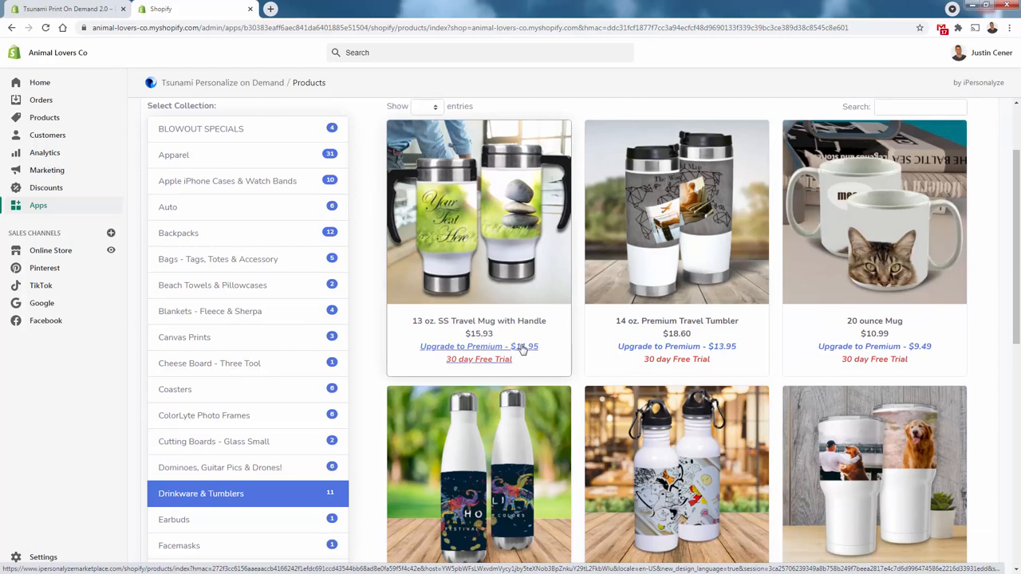
{"action": "scroll", "scroll_direction": "down", "scroll_amount": 3}
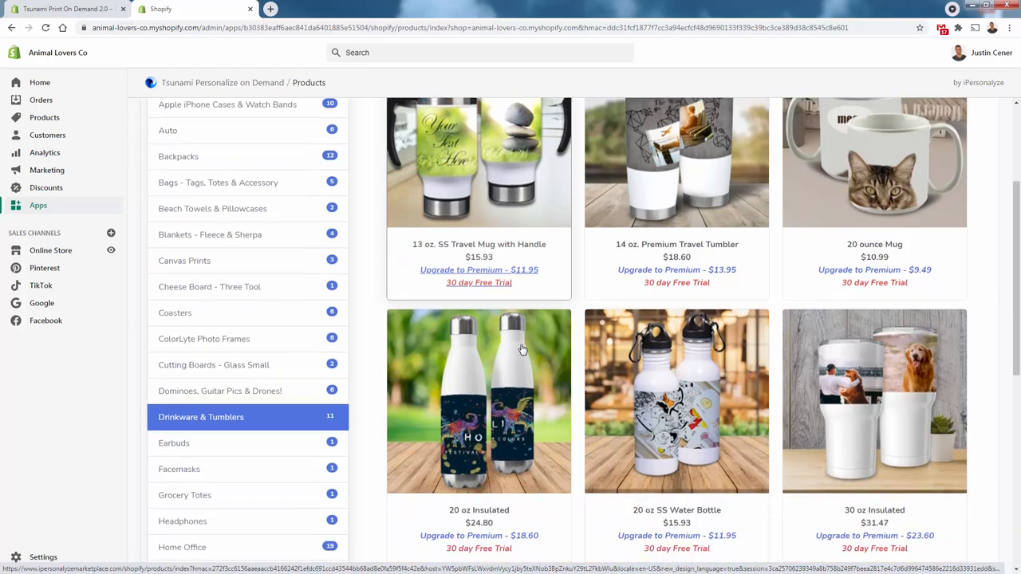
{"action": "scroll", "scroll_direction": "down", "scroll_amount": 3}
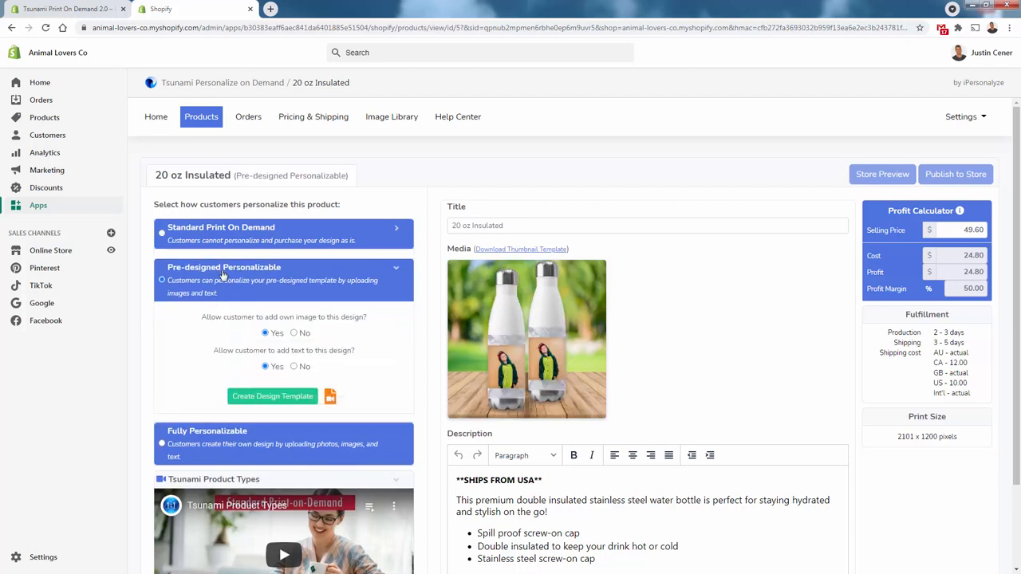
{"action": "mouse_move", "coordinate": [478, 368]}
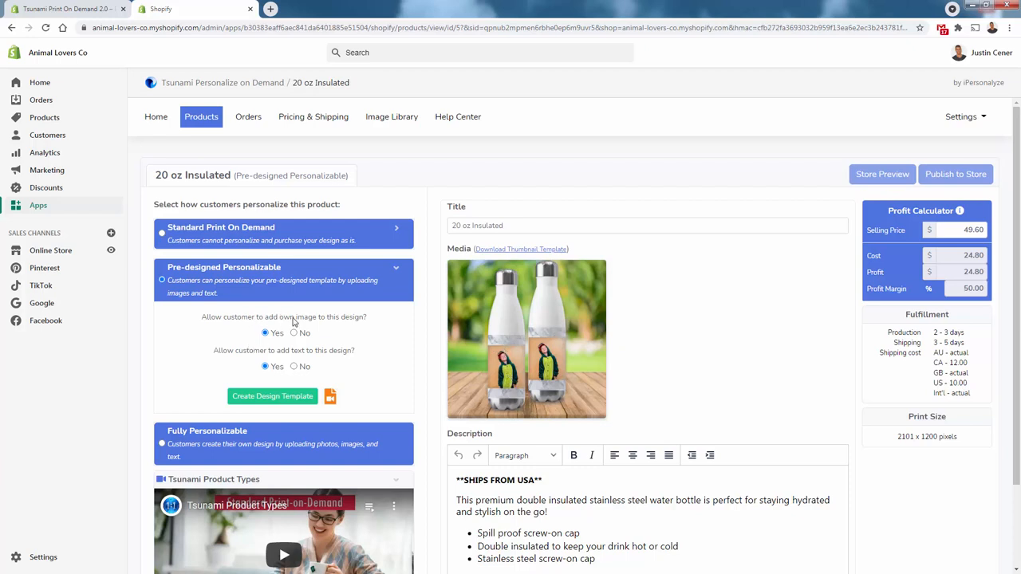
{"action": "mouse_move", "coordinate": [246, 354]}
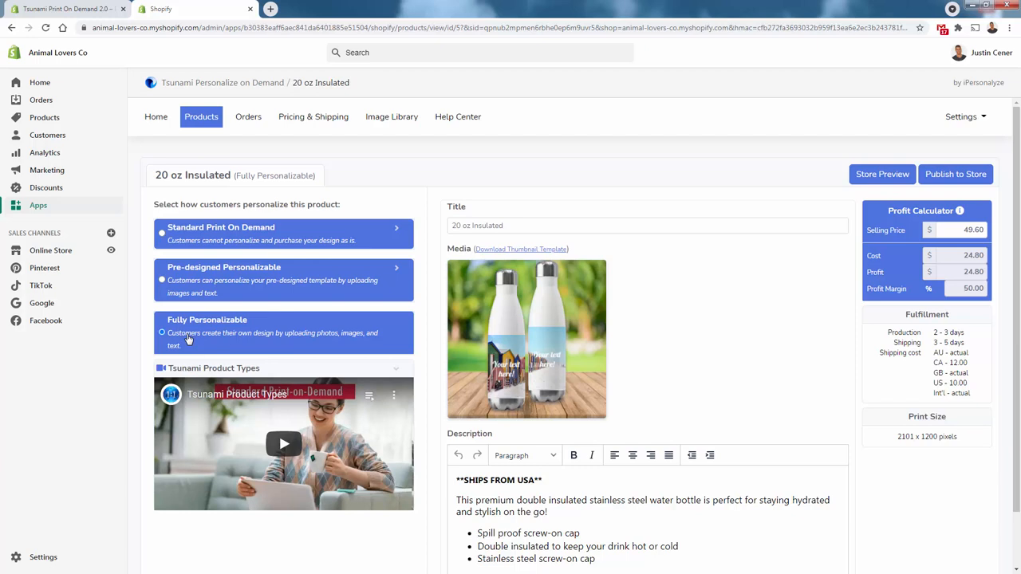
{"action": "mouse_move", "coordinate": [210, 349]}
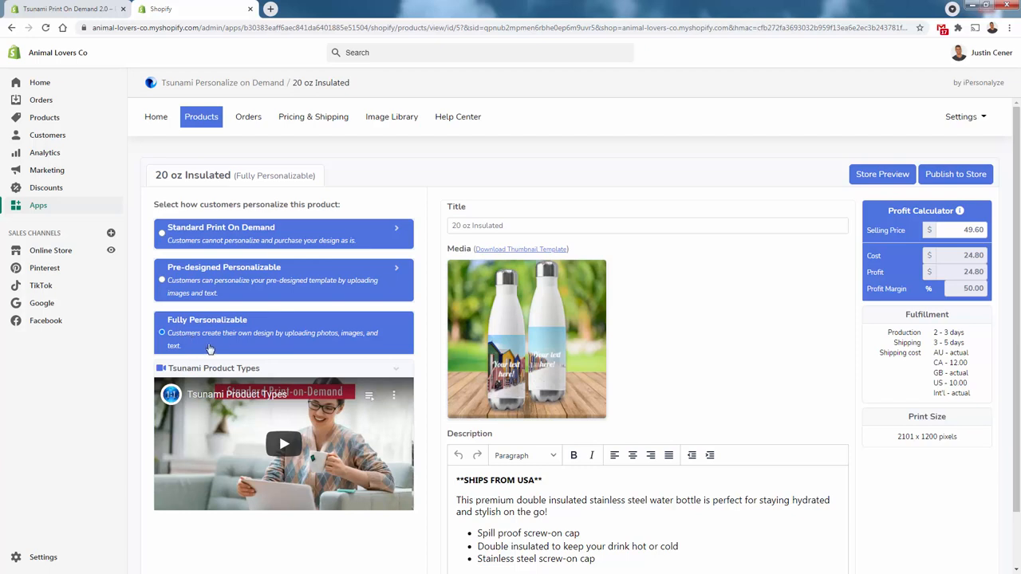
{"action": "mouse_move", "coordinate": [203, 339]}
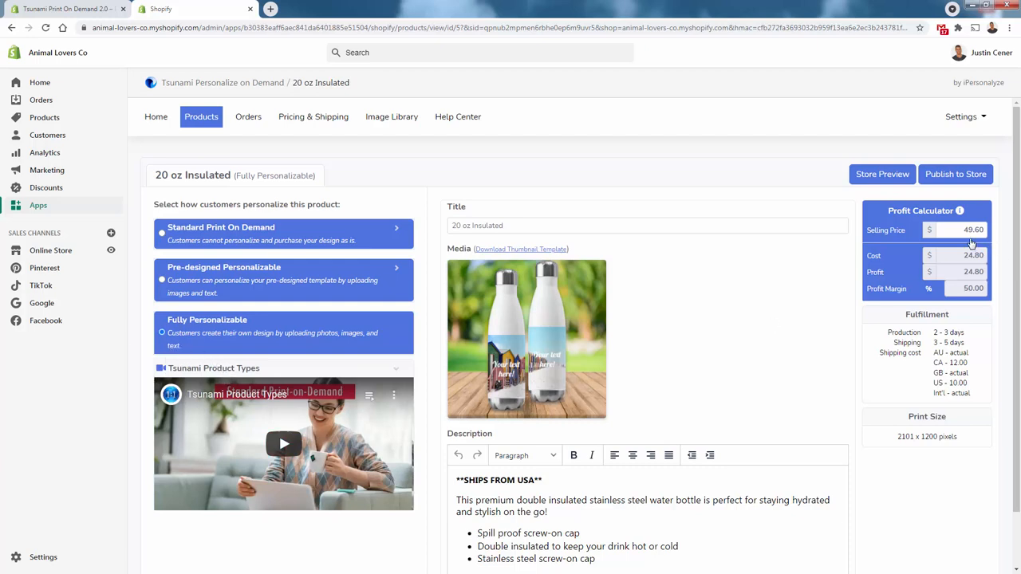
{"action": "mouse_move", "coordinate": [953, 264]}
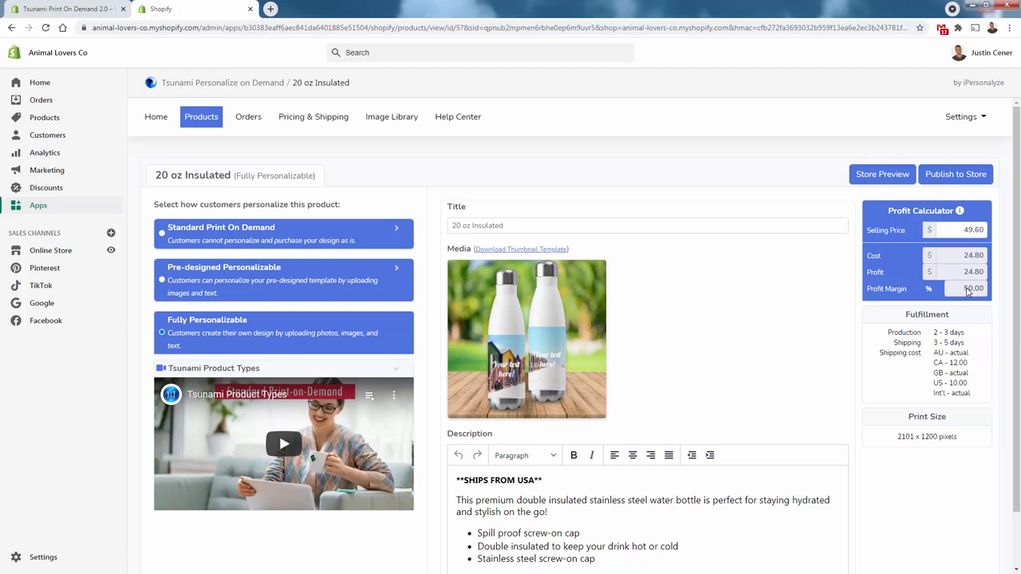
{"action": "mouse_move", "coordinate": [970, 269]}
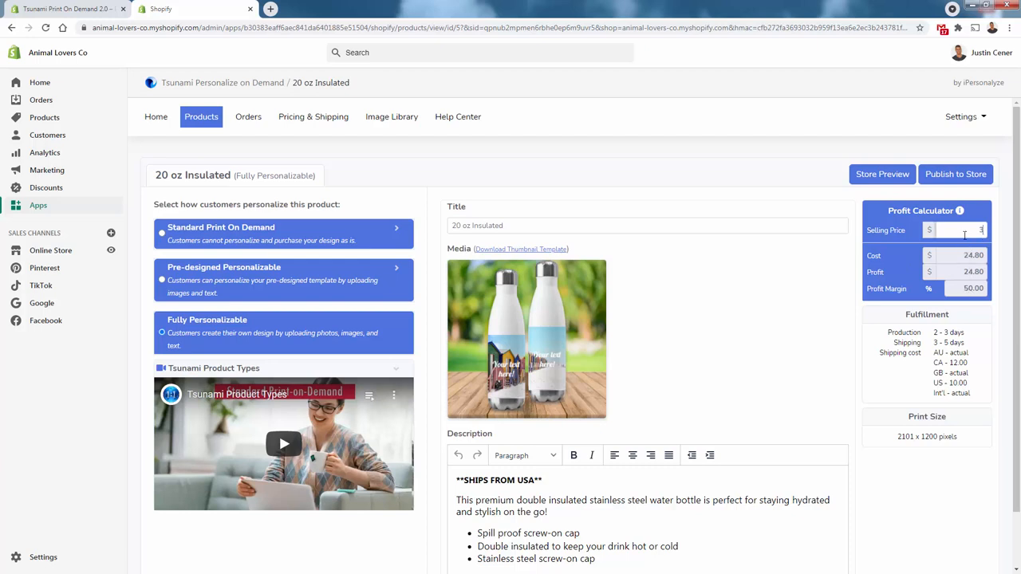
Set the selling price to $39.99, yielding $15.19 profit at a 37.98% margin.
{"action": "type", "text": "39.99"}
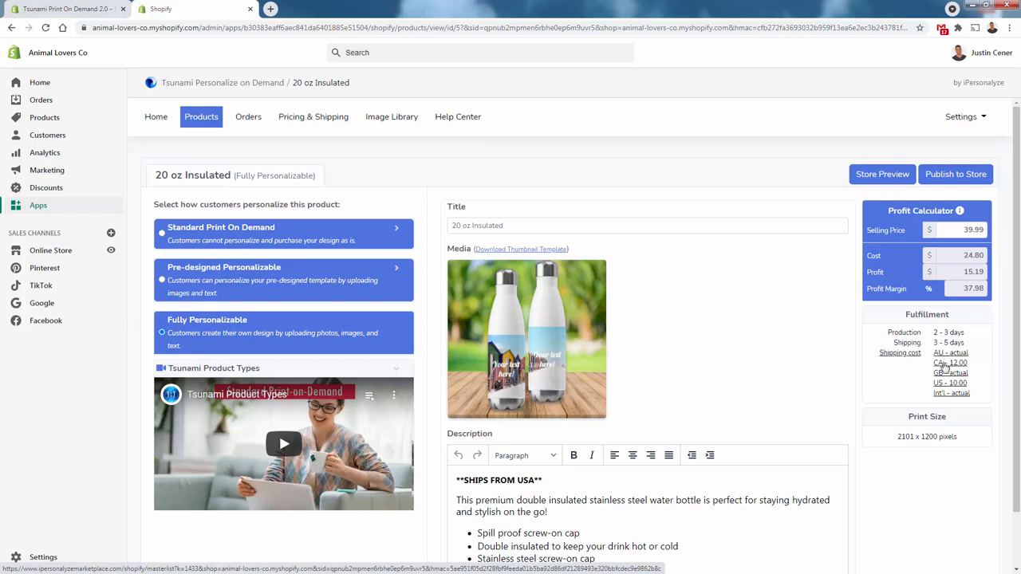
{"action": "mouse_move", "coordinate": [950, 395]}
{"action": "type", "text": "3 Part "}
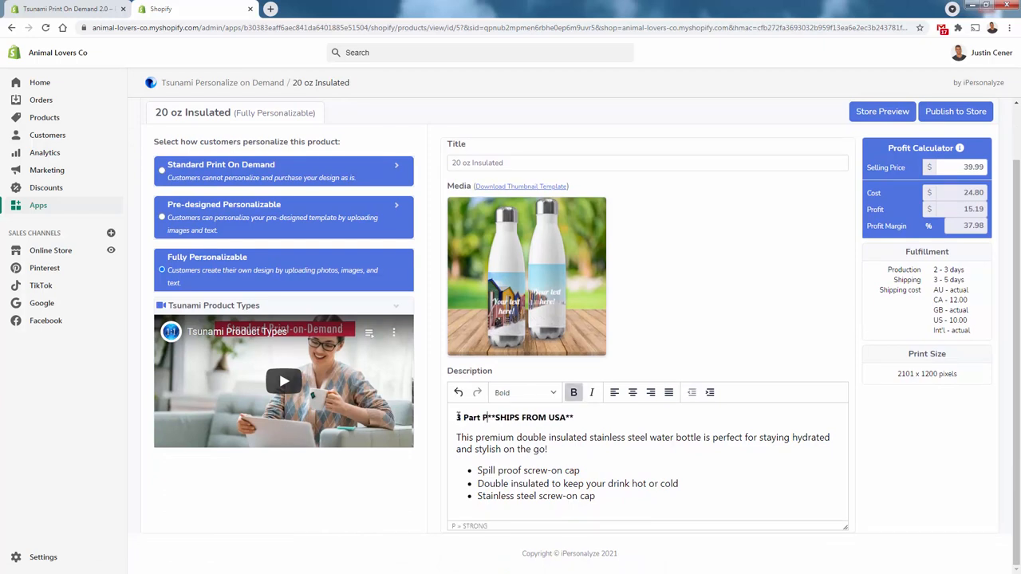
Add a '3 Part Product Description' heading and retitle the product 'Personalize It - Tumbler With Your Image On It'.
{"action": "type", "text": "Product Description"}
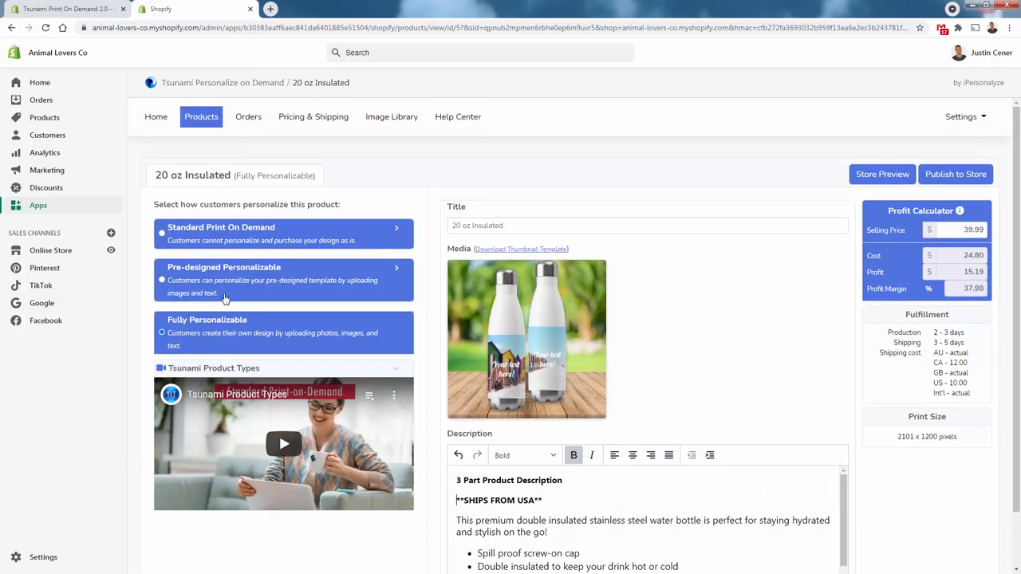
{"action": "triple_click", "coordinate": [477, 224]}
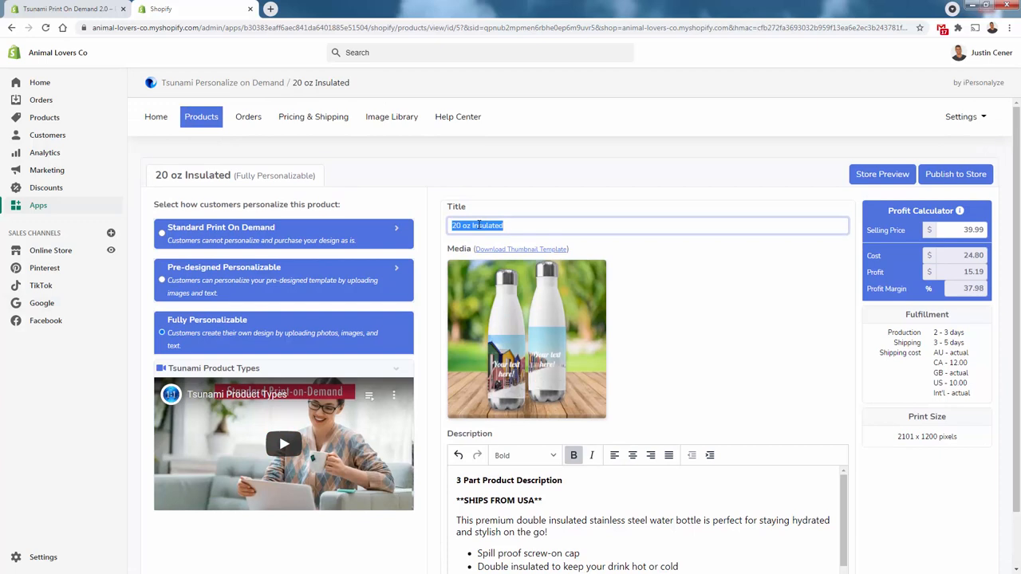
{"action": "type", "text": "Personalie"}
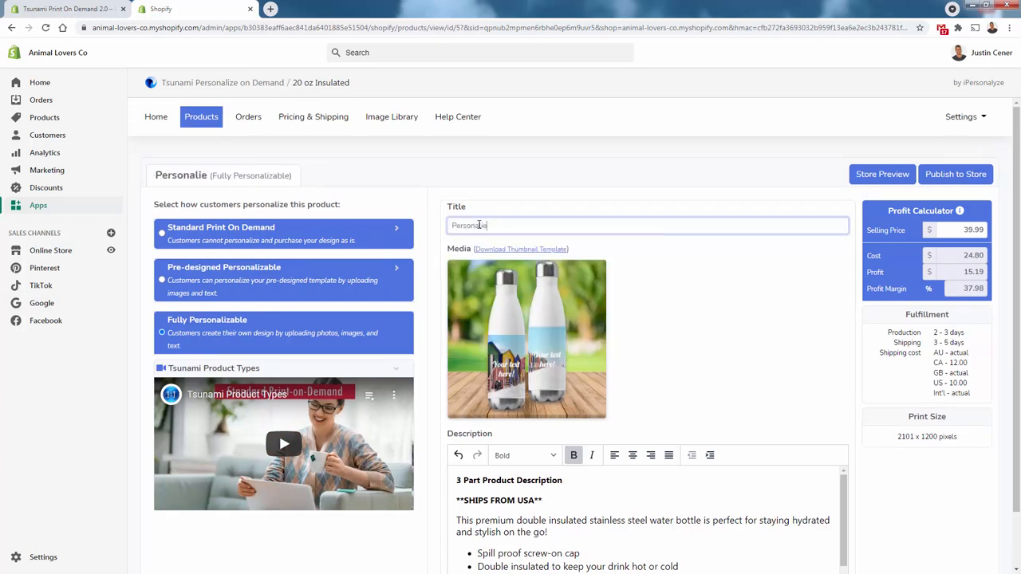
{"action": "type", "text": "Personalize It - Tumbler With Y"}
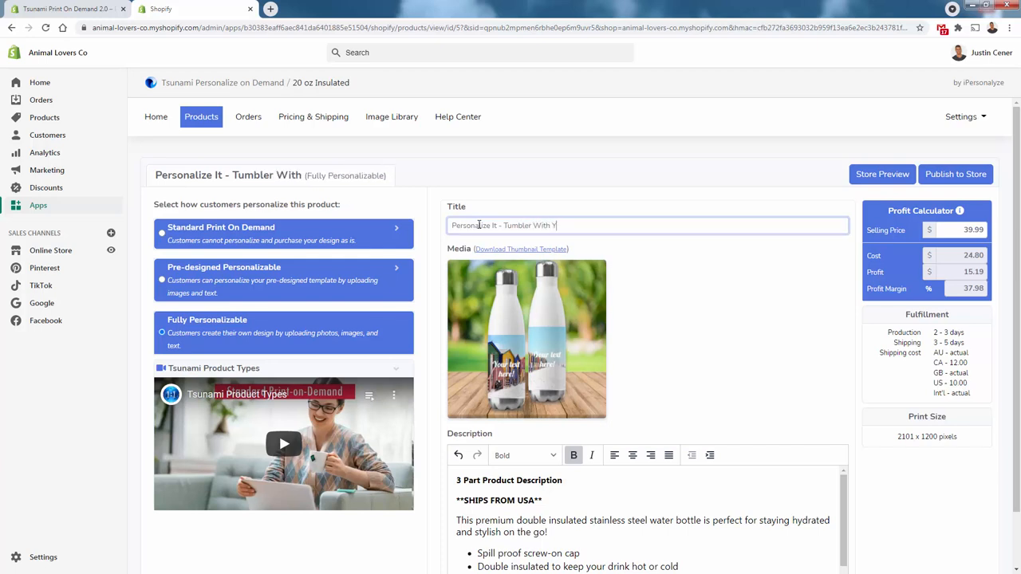
{"action": "type", "text": "our Image On It"}
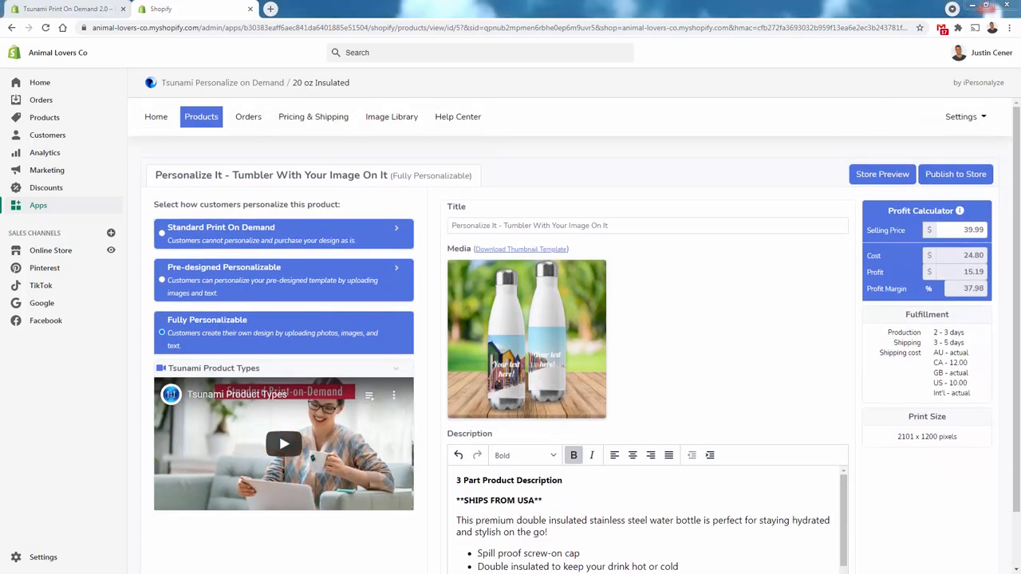
{"action": "mouse_move", "coordinate": [449, 389]}
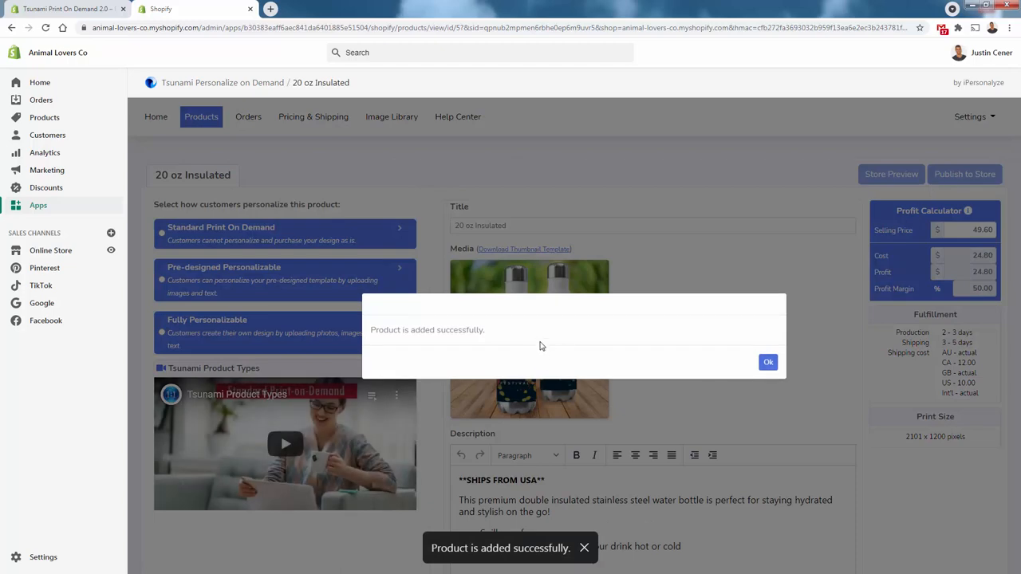
Dismiss the product-added confirmation and preview the tumbler on the live storefront.
{"action": "left_click", "coordinate": [767, 362]}
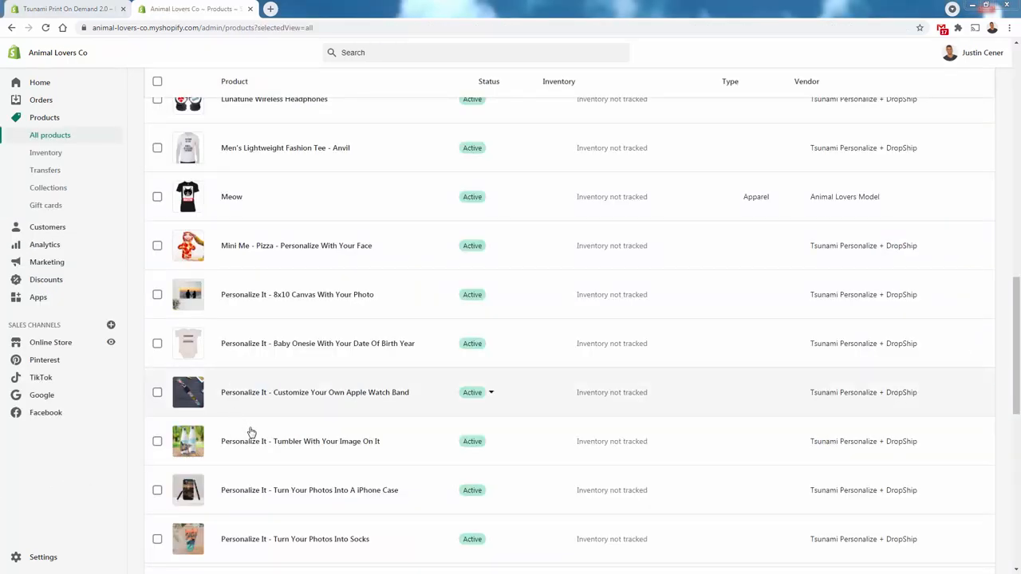
{"action": "mouse_move", "coordinate": [287, 441]}
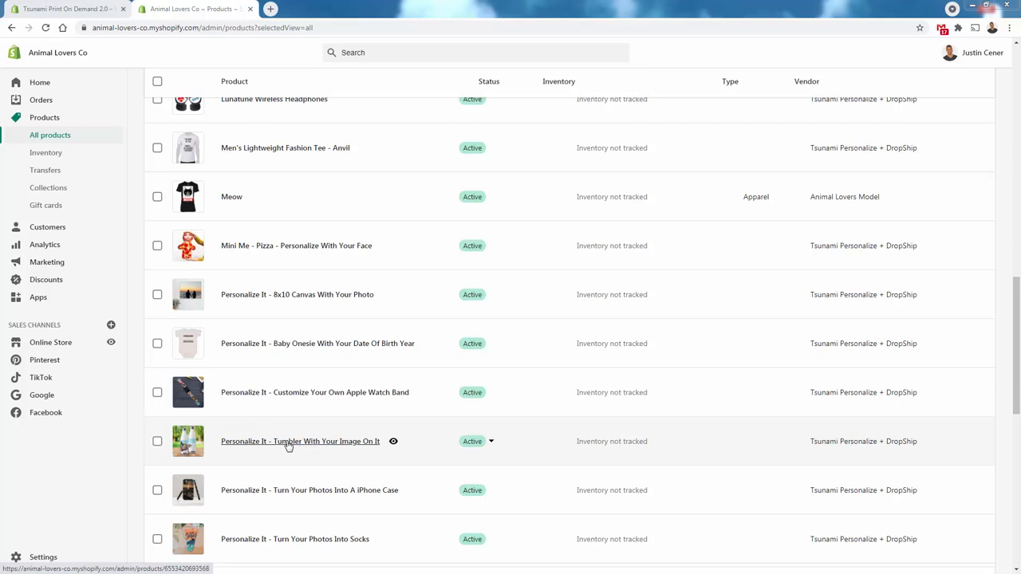
{"action": "mouse_move", "coordinate": [259, 449]}
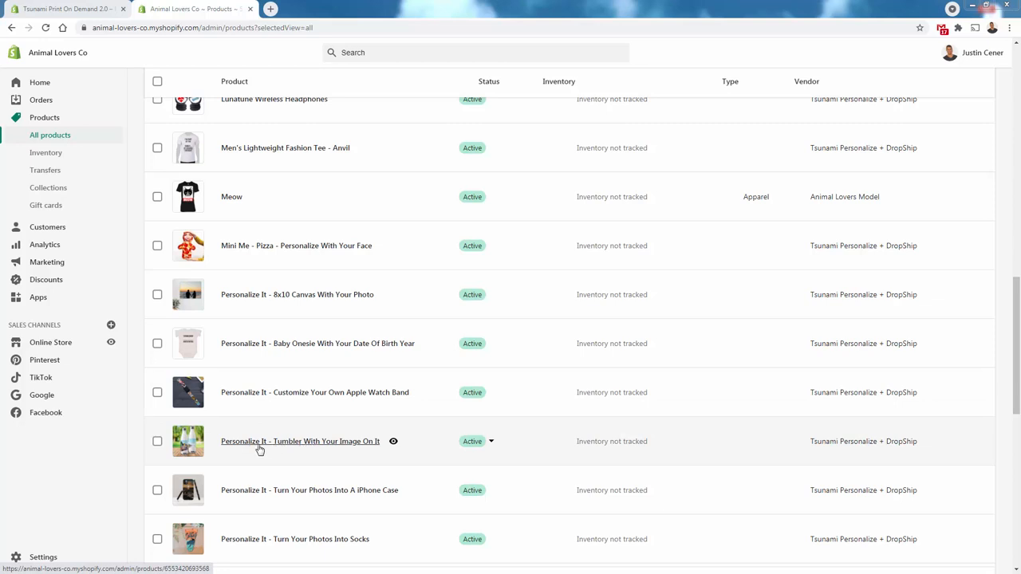
{"action": "left_click", "coordinate": [300, 441]}
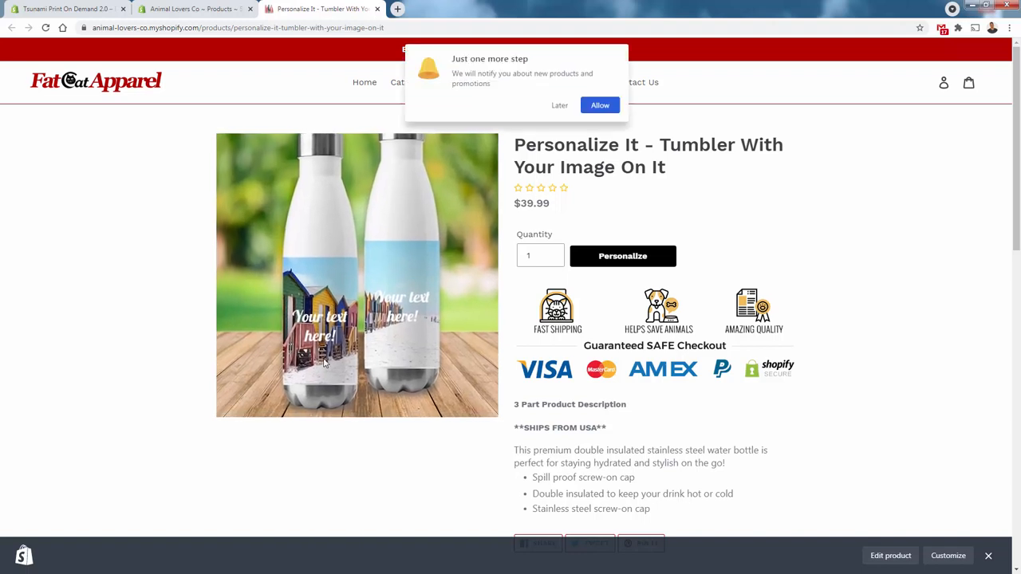
Dismiss the notification prompt with Later and launch the tumbler's personalization designer.
{"action": "left_click", "coordinate": [559, 104]}
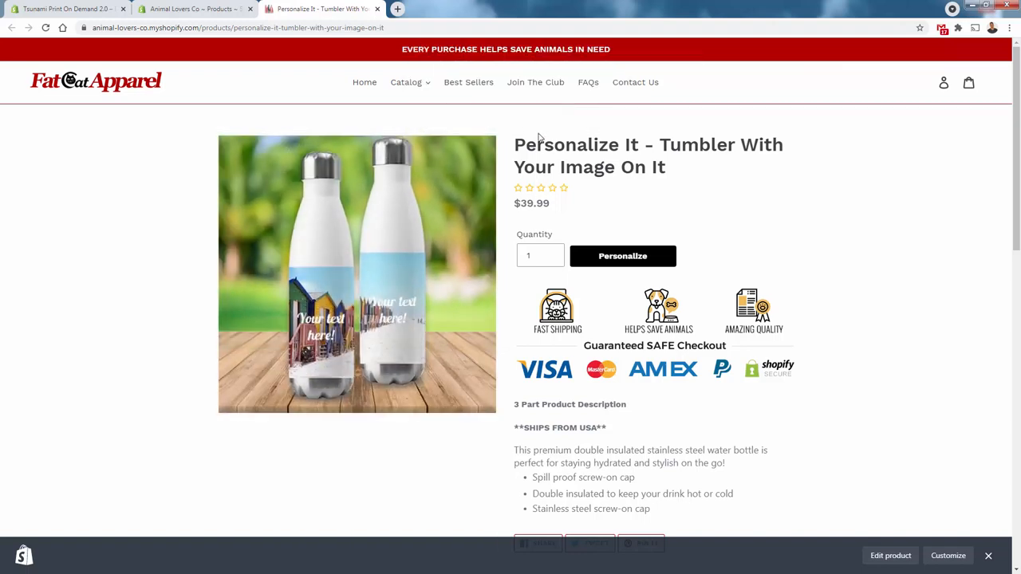
{"action": "mouse_move", "coordinate": [503, 203]}
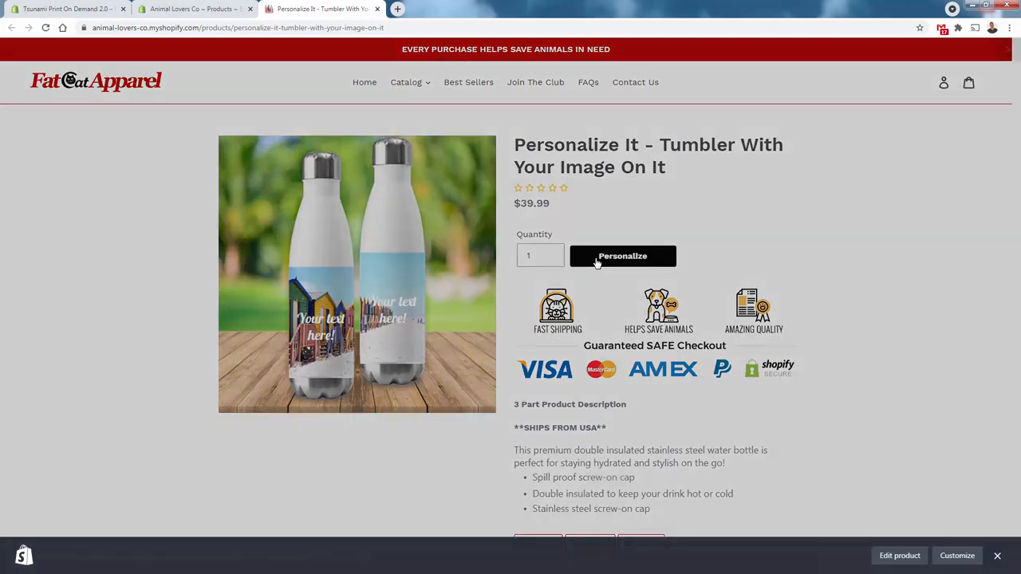
{"action": "left_click", "coordinate": [622, 256]}
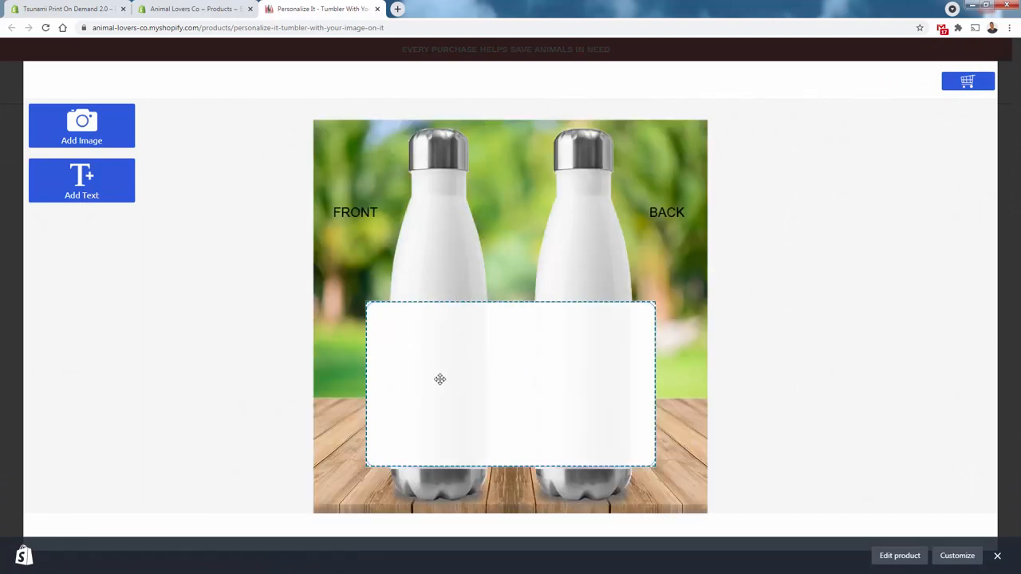
Upload an ocean beach photo to the tumbler's print area and add it to the cart.
{"action": "left_click", "coordinate": [81, 125]}
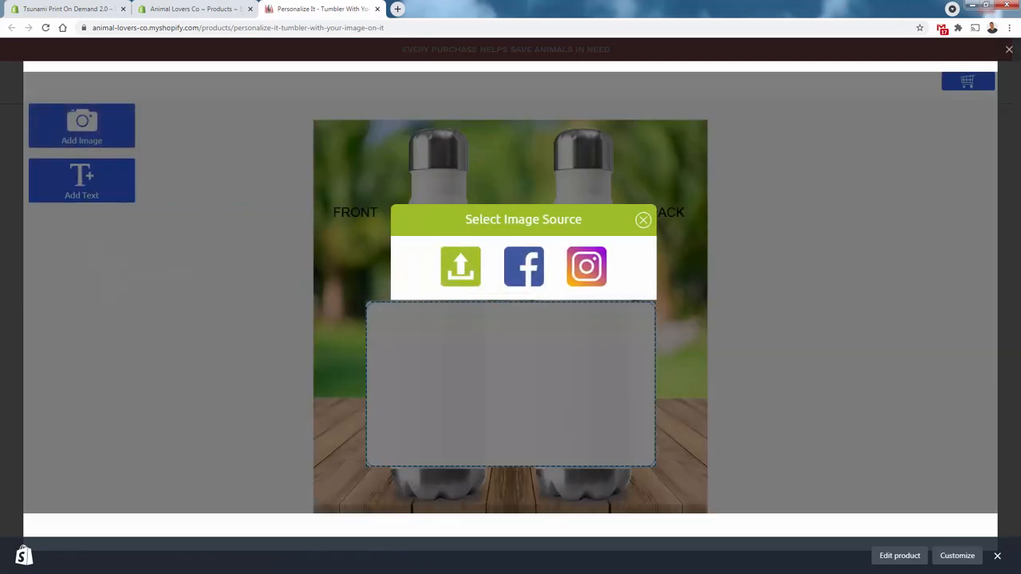
{"action": "left_click", "coordinate": [460, 266]}
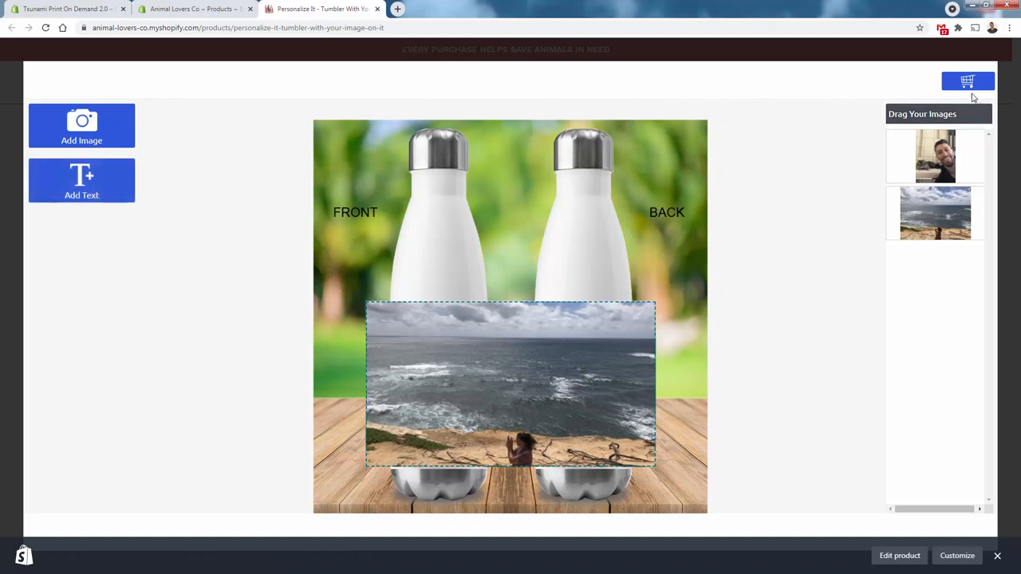
{"action": "left_click", "coordinate": [967, 81]}
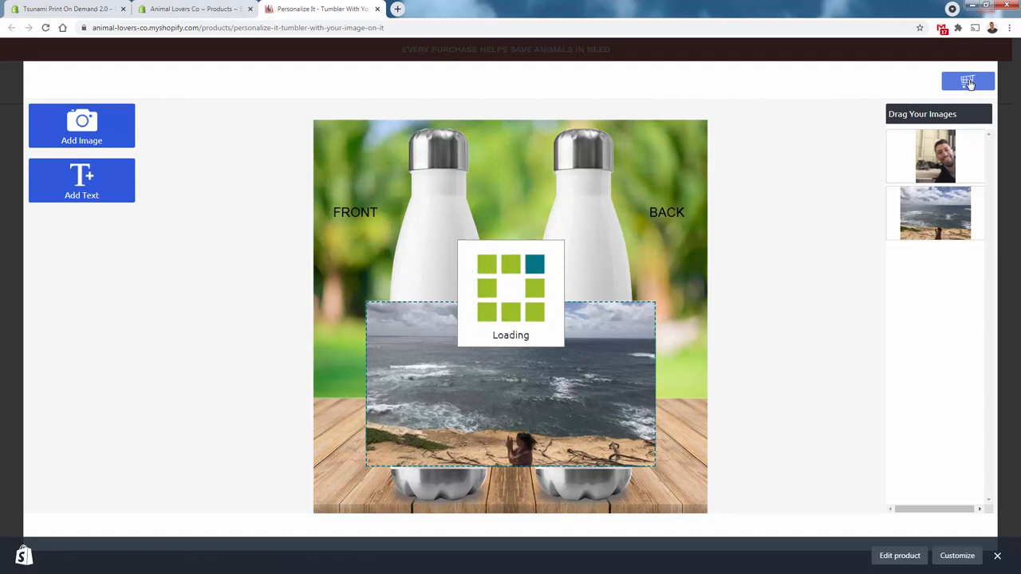
{"action": "left_click", "coordinate": [968, 81]}
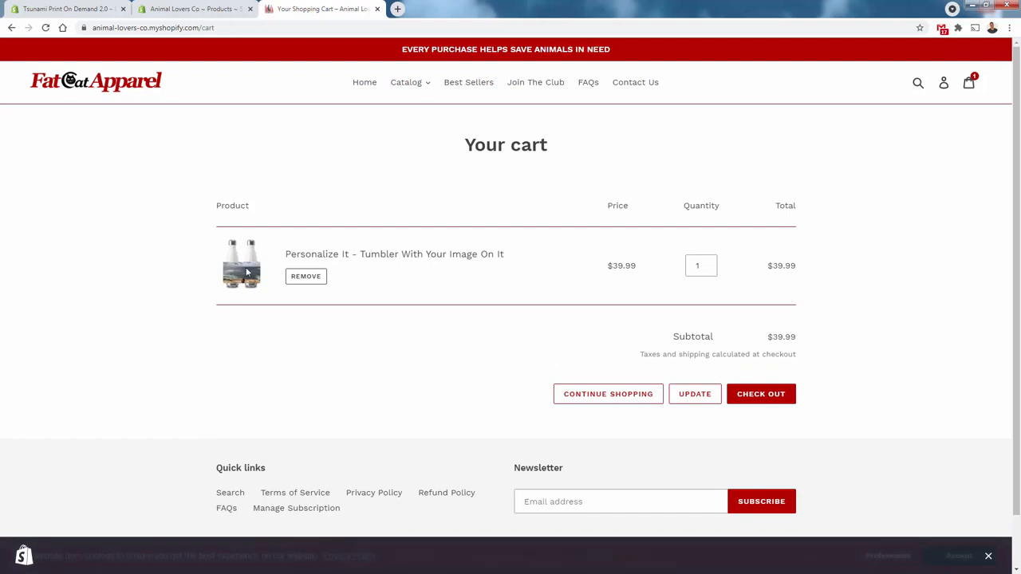
{"action": "mouse_move", "coordinate": [250, 284]}
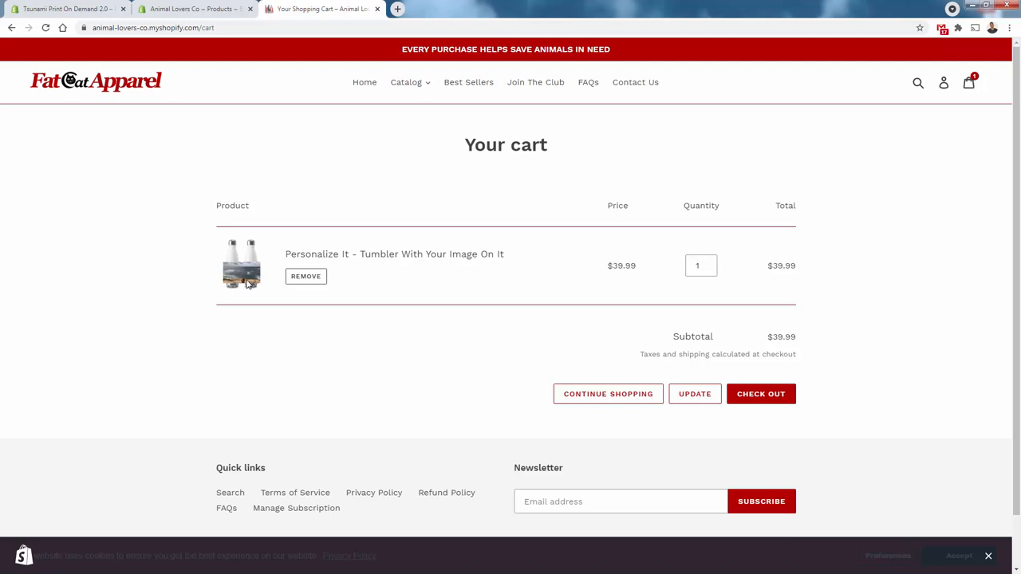
{"action": "mouse_move", "coordinate": [239, 289]}
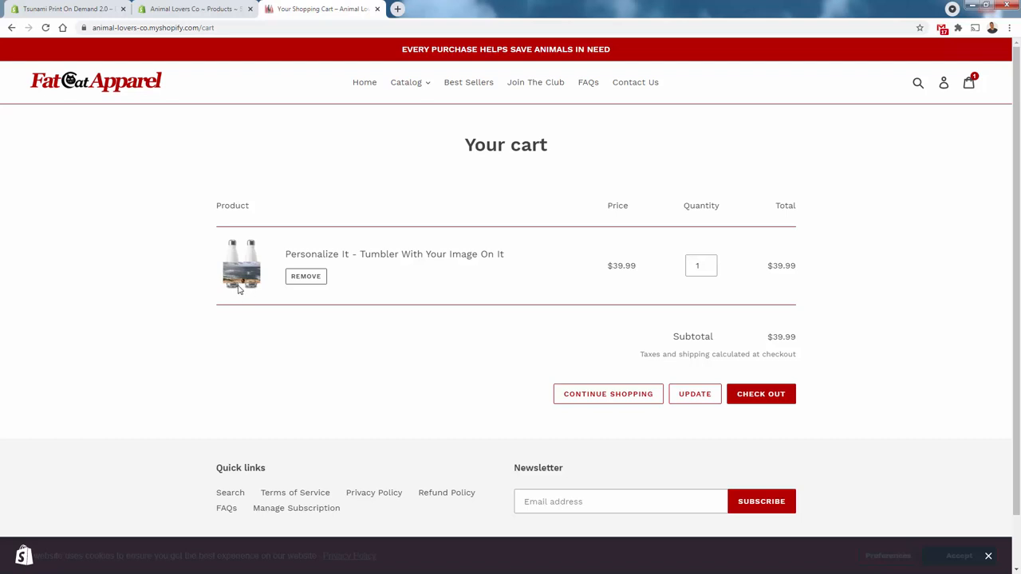
{"action": "mouse_move", "coordinate": [248, 281]}
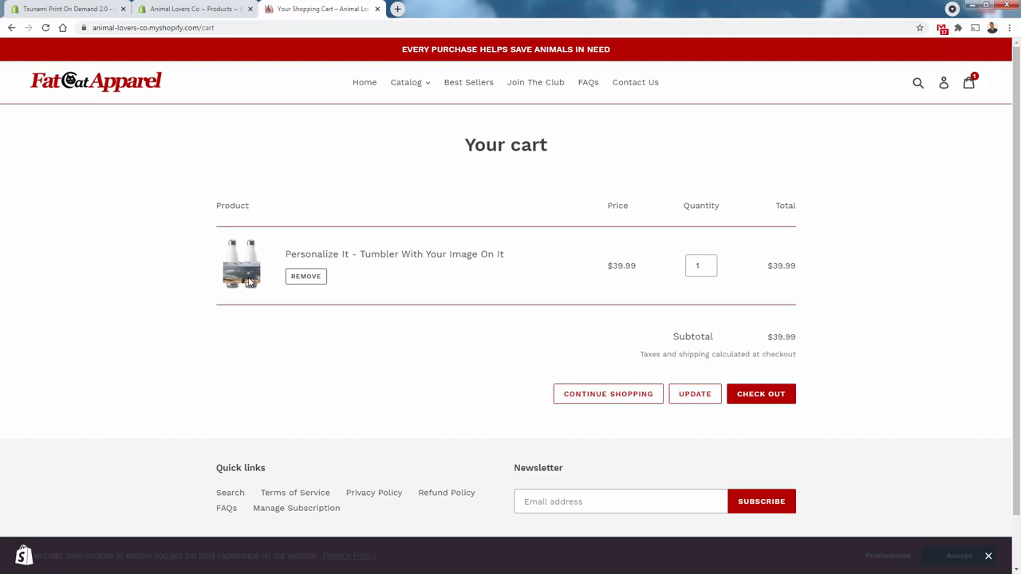
{"action": "mouse_move", "coordinate": [248, 287]}
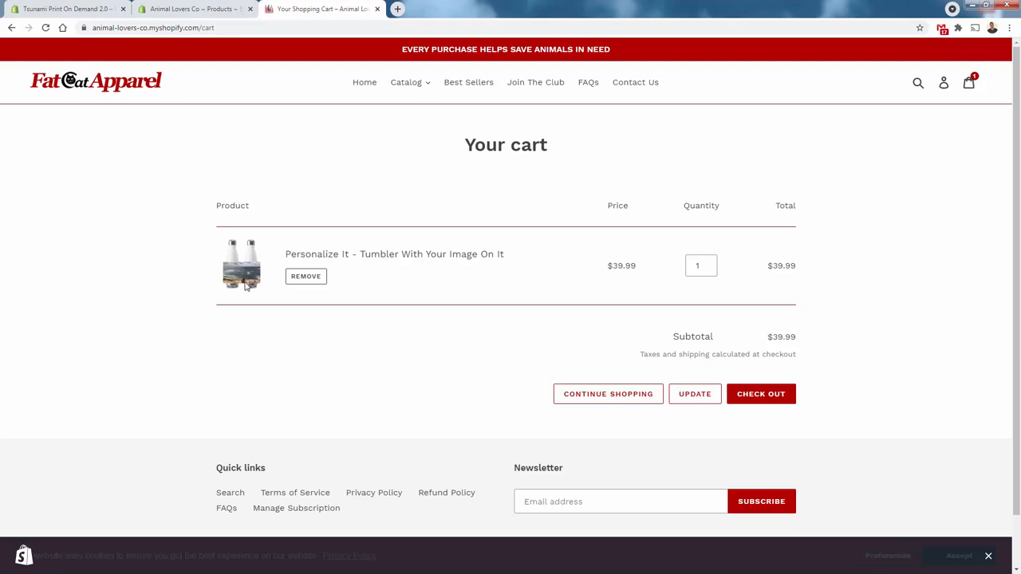
{"action": "mouse_move", "coordinate": [305, 251]}
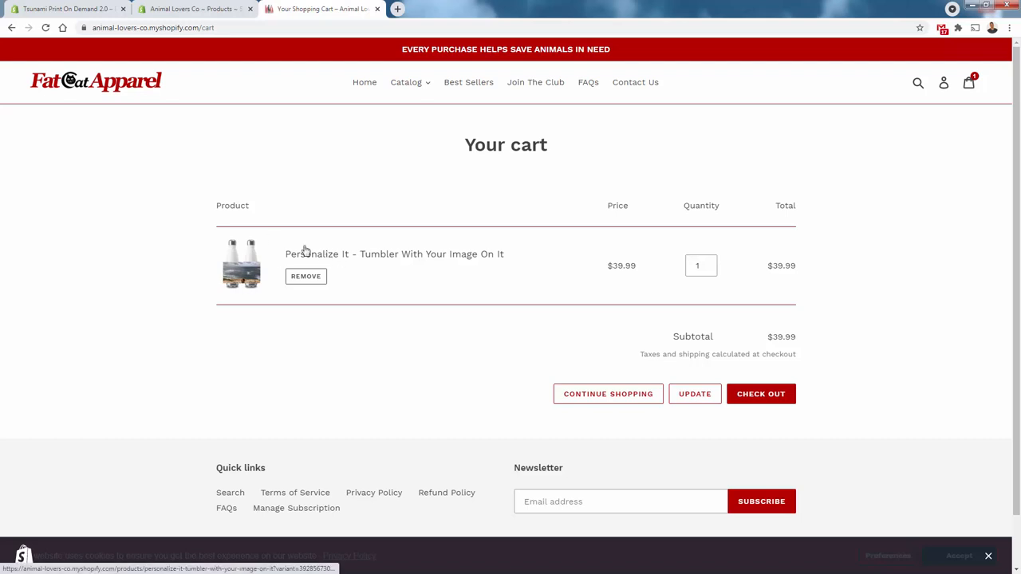
{"action": "mouse_move", "coordinate": [131, 197]}
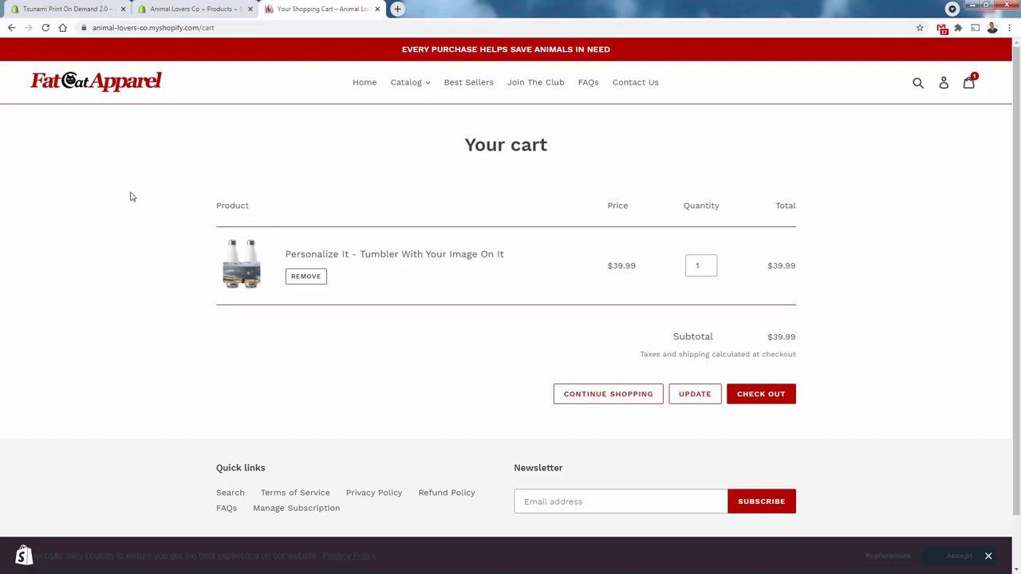